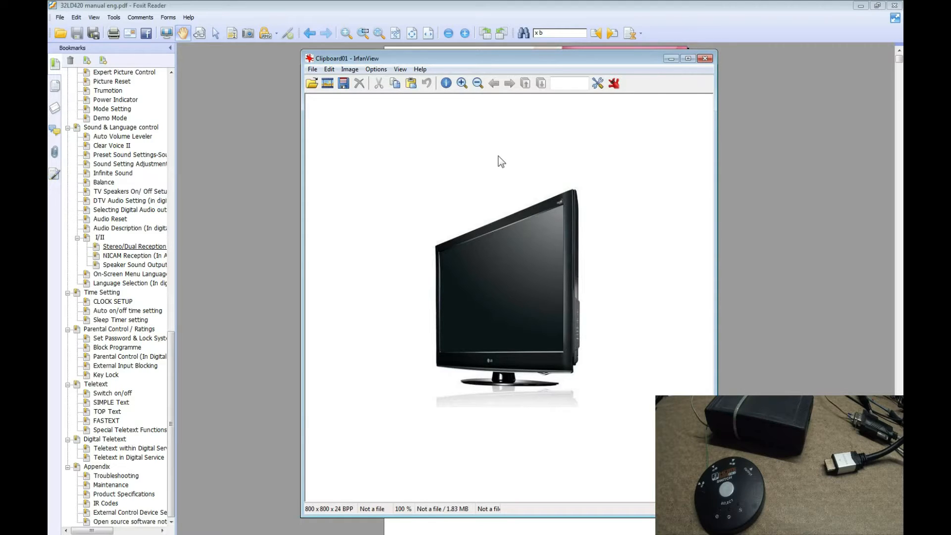
Close the IrfanView TV photo and scroll the LG manual to the RS-232C IN rear panel.
click(704, 58)
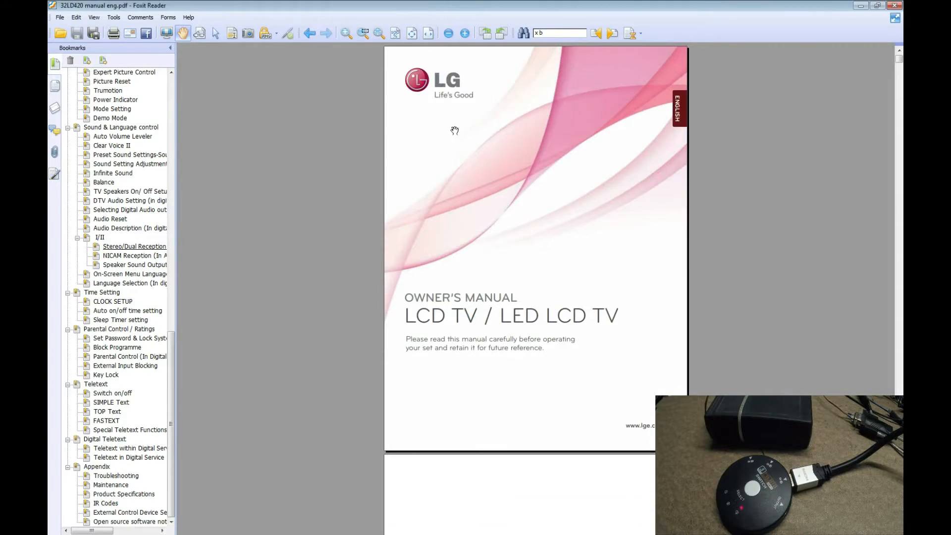
scroll(down, 3)
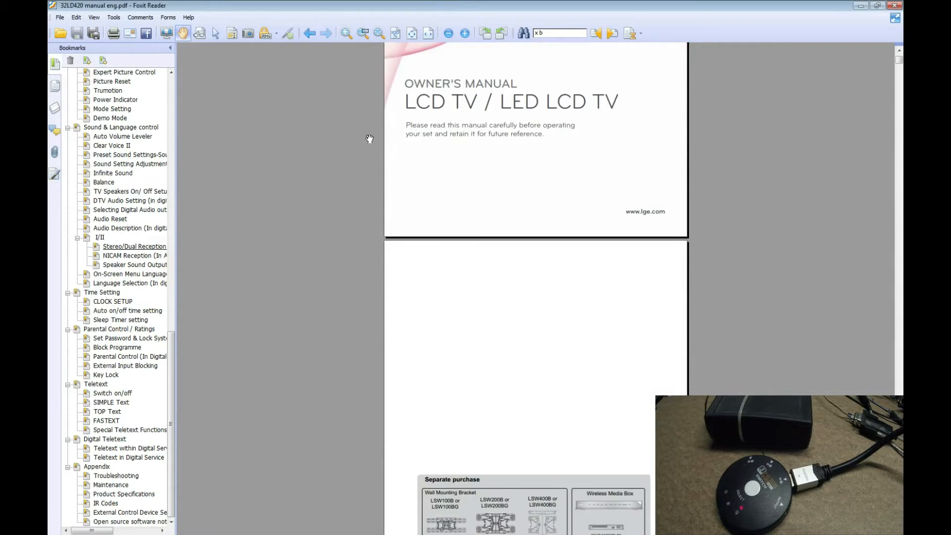
scroll(down, 3)
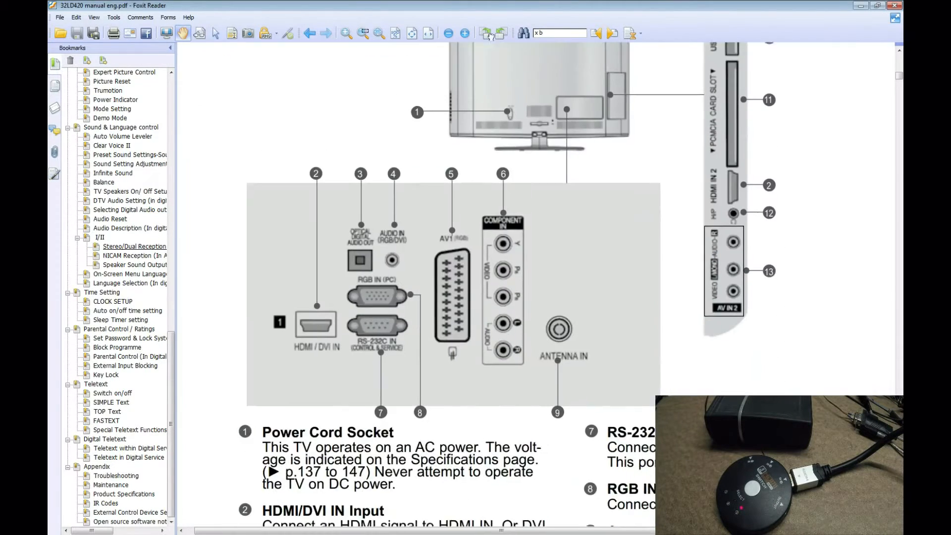
scroll(down, 3)
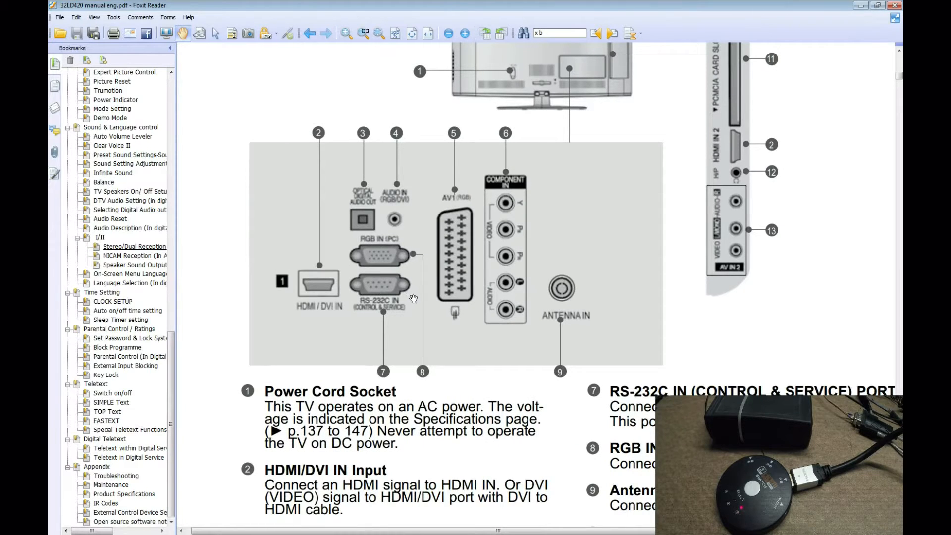
scroll(down, 3)
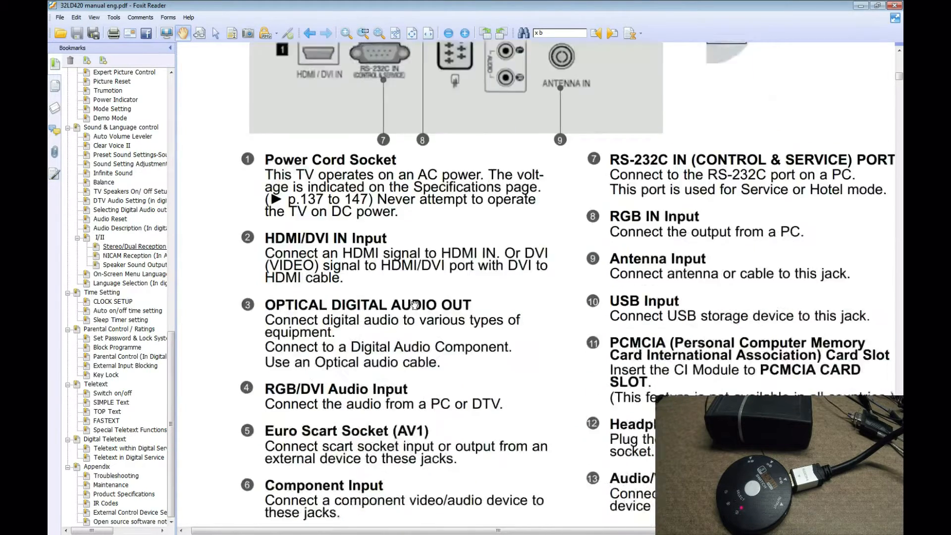
scroll(down, 3)
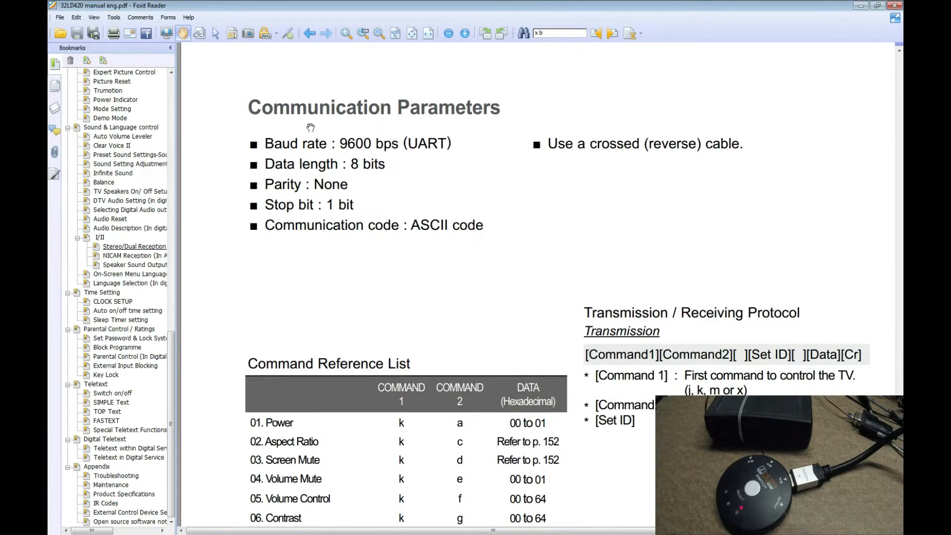
Scroll past Communication Parameters and the Command Reference List to 'Input select (Command: x b)'.
scroll(down, 3)
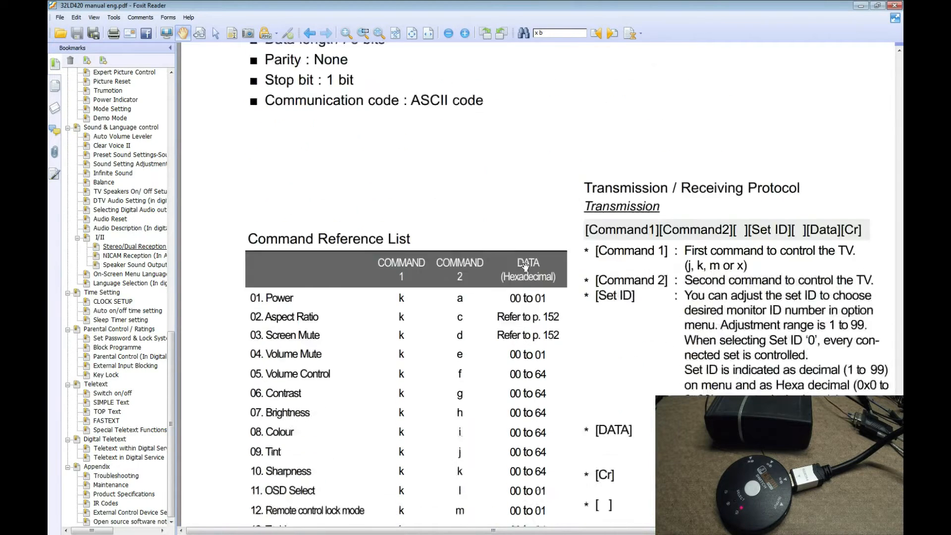
scroll(down, 3)
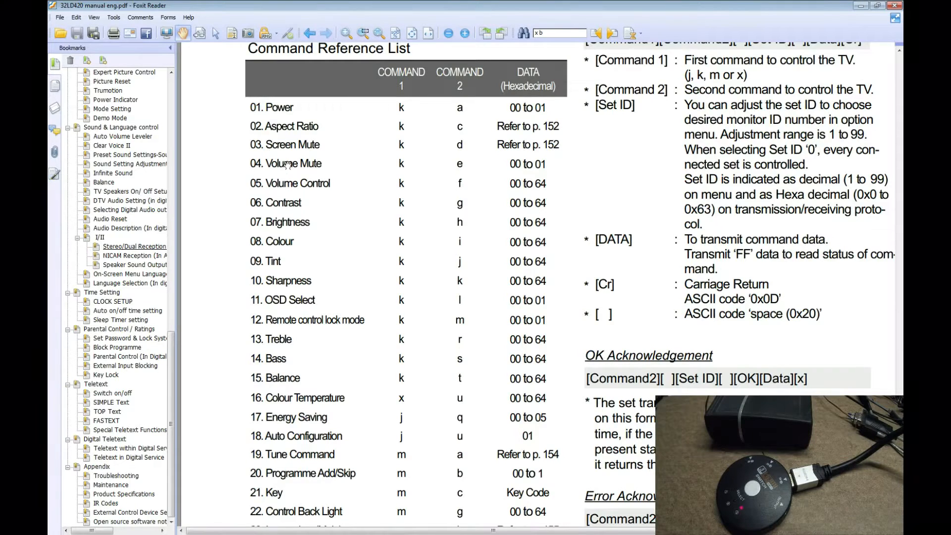
mouse_move(283, 348)
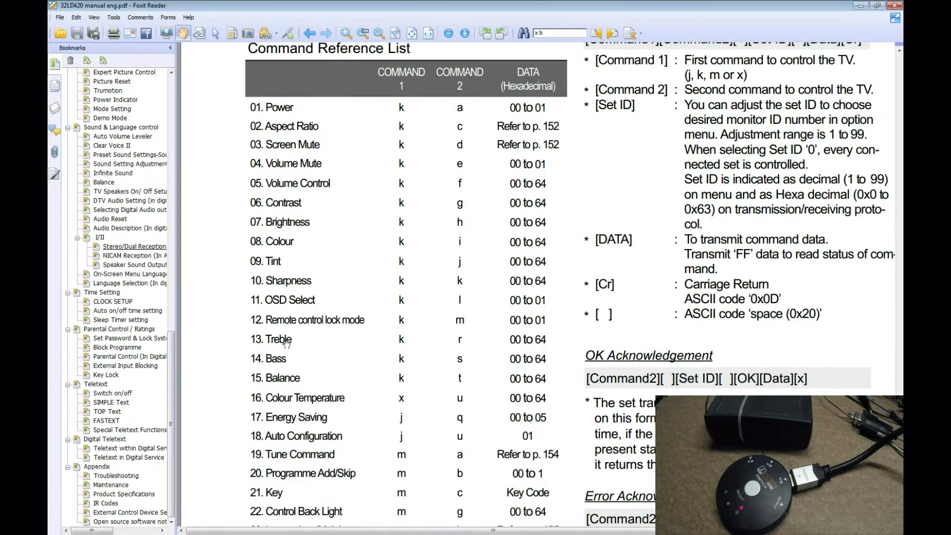
scroll(down, 3)
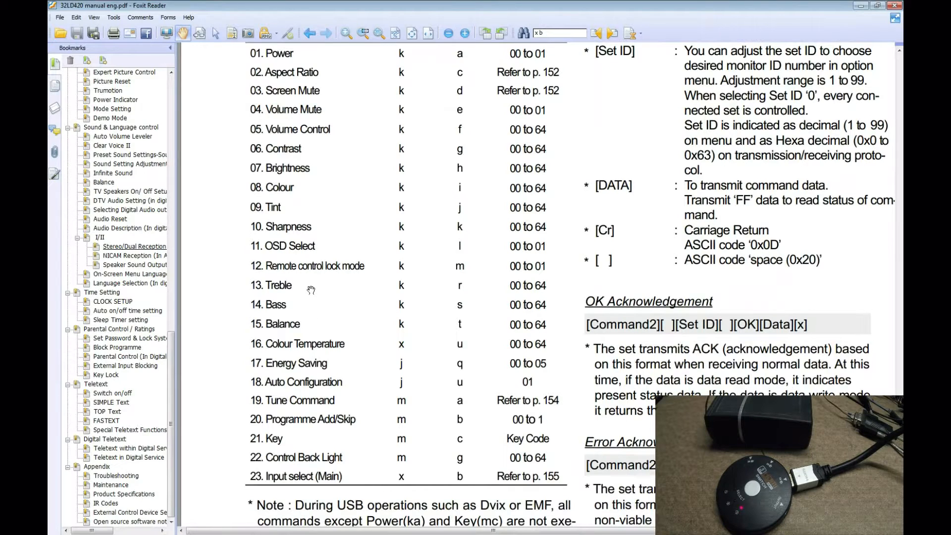
mouse_move(306, 202)
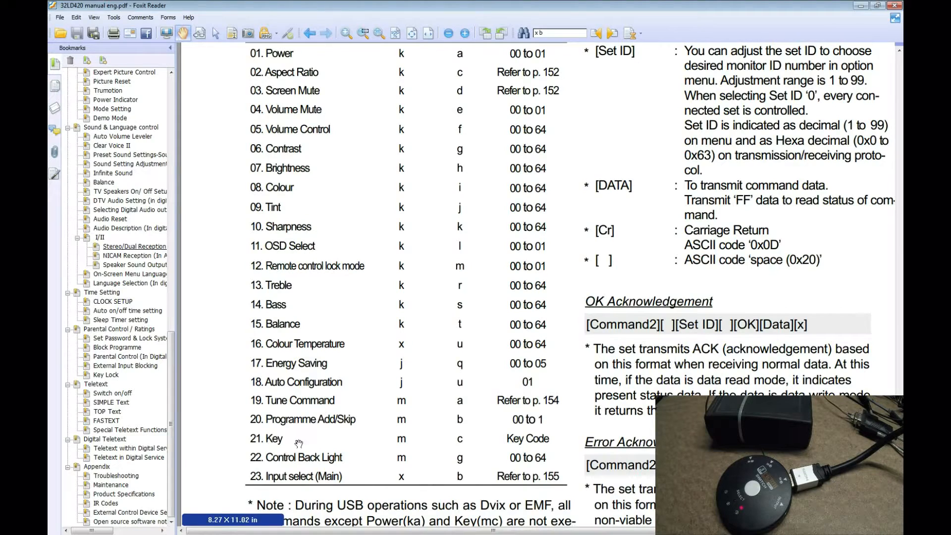
scroll(down, 3)
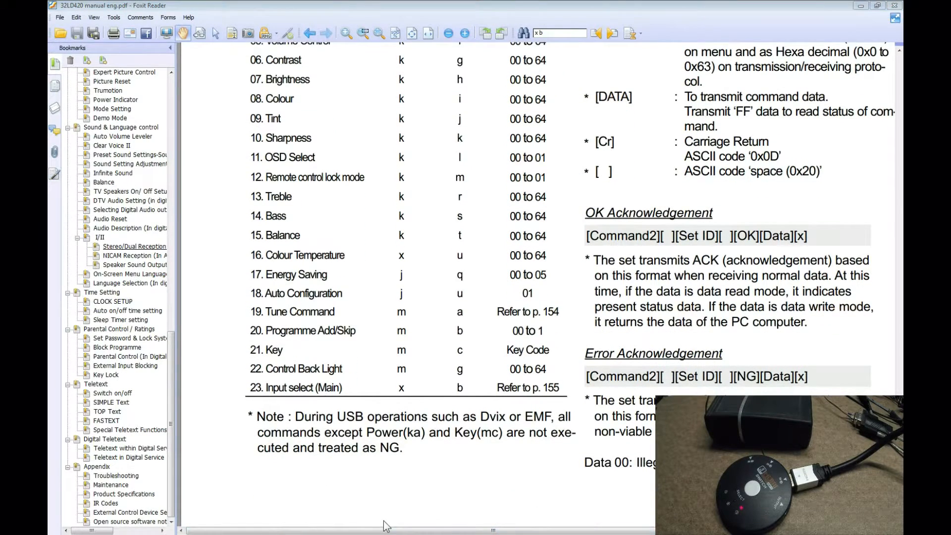
scroll(down, 3)
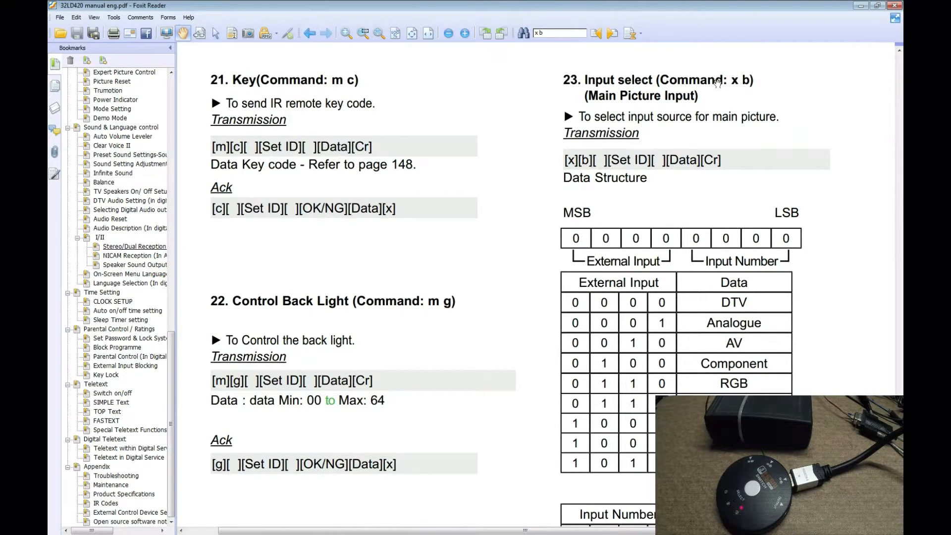
scroll(down, 3)
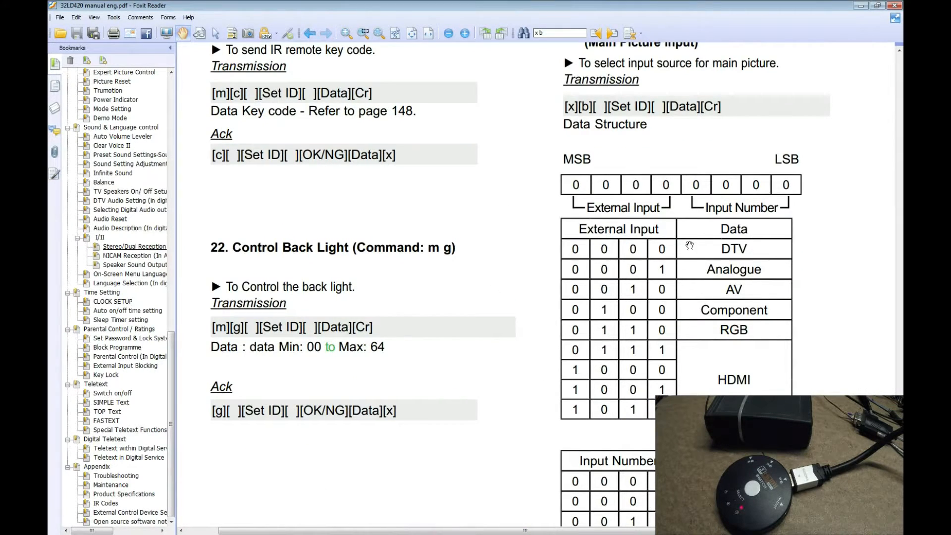
scroll(down, 3)
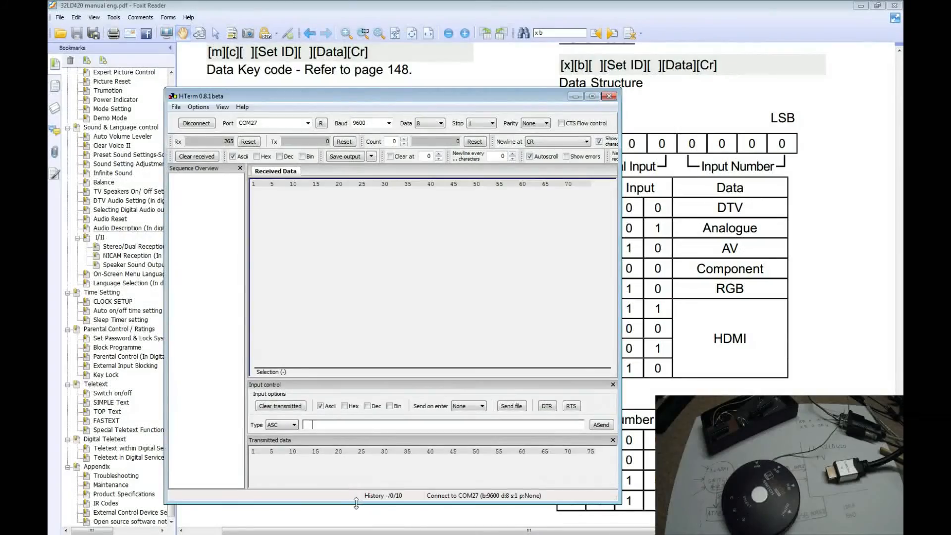
Move HTerm beside the HDMI table and trigger the HDMI switch to receive 'xb 0 70'.
drag(392, 95, 290, 105)
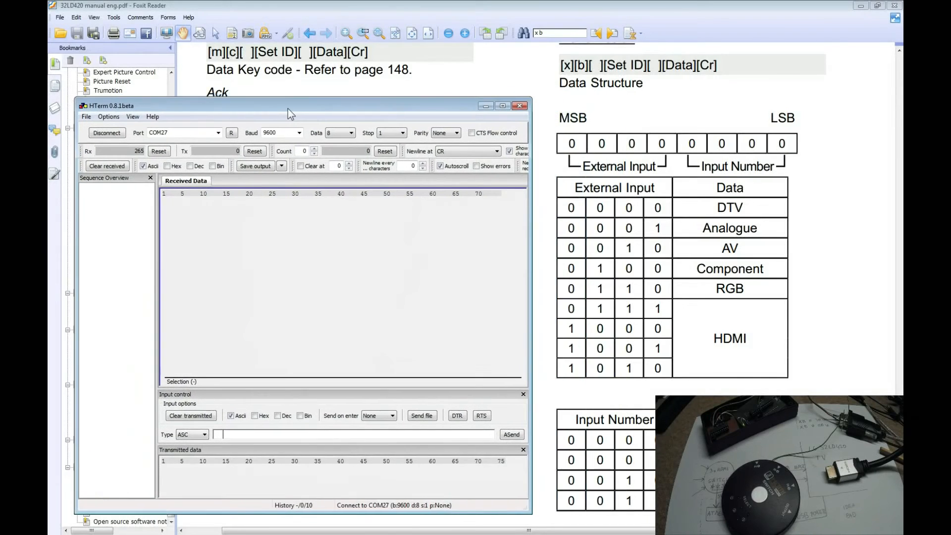
drag(288, 105, 300, 103)
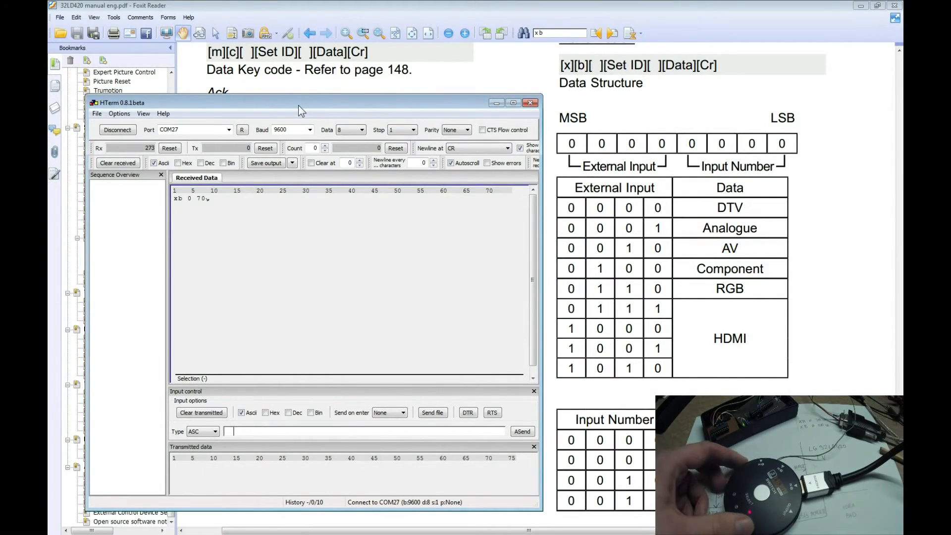
click(175, 198)
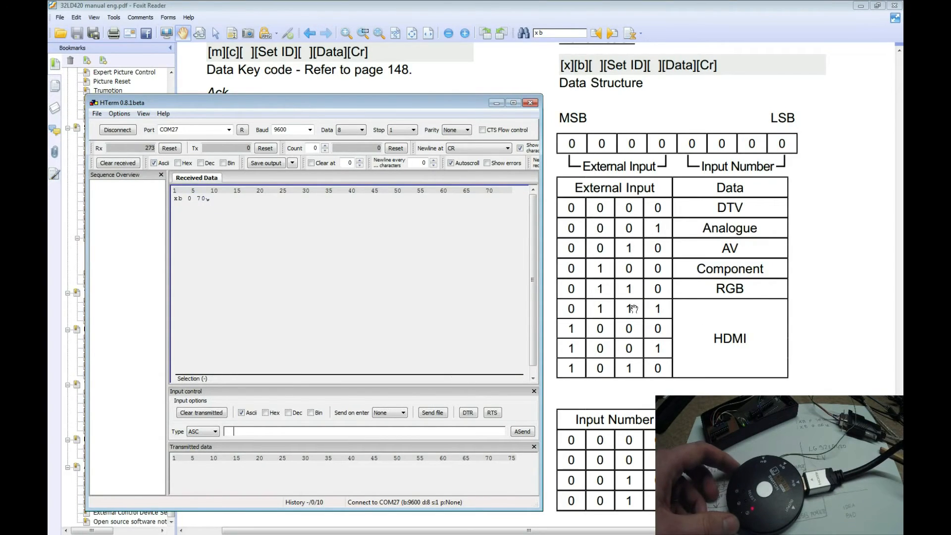
mouse_move(474, 295)
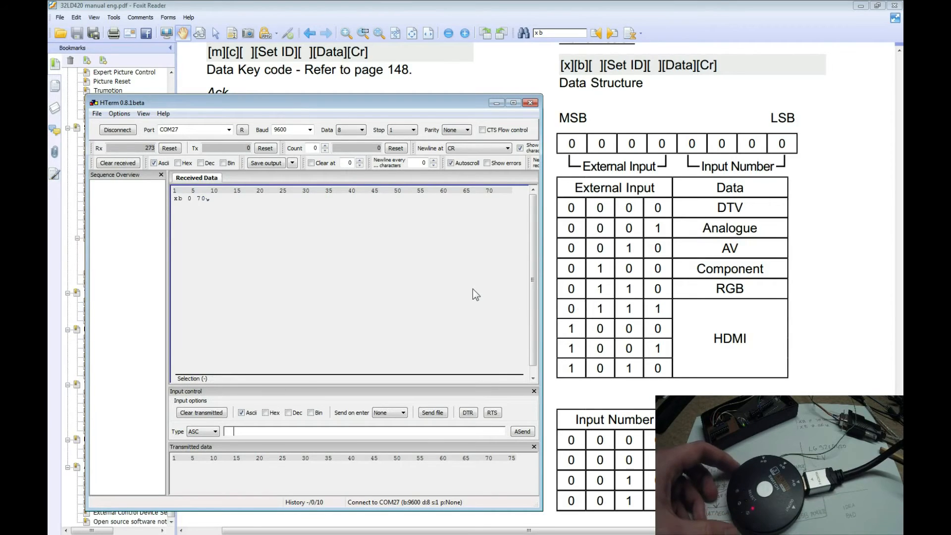